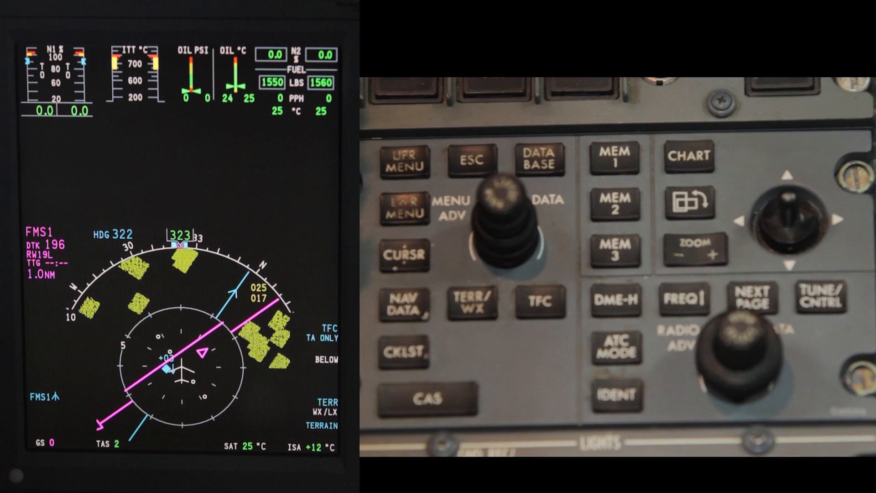
Show the Database Effectivity page with each navigation database's begin/end dates and status
click(537, 158)
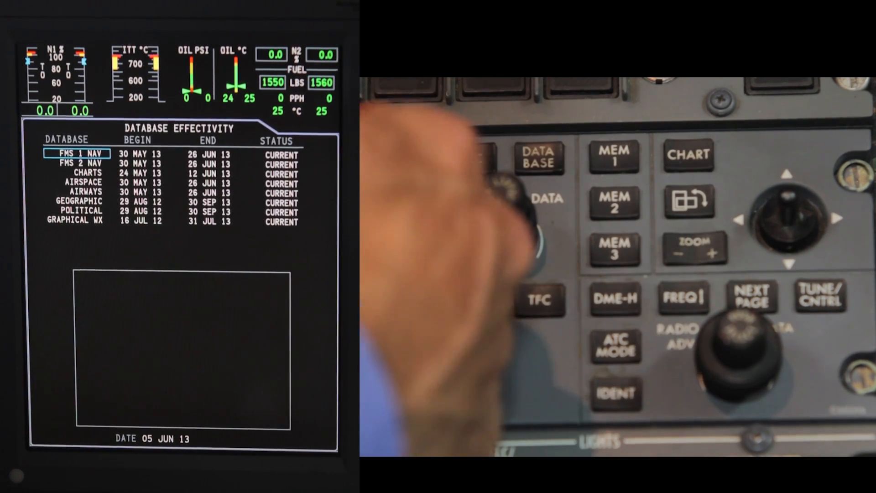